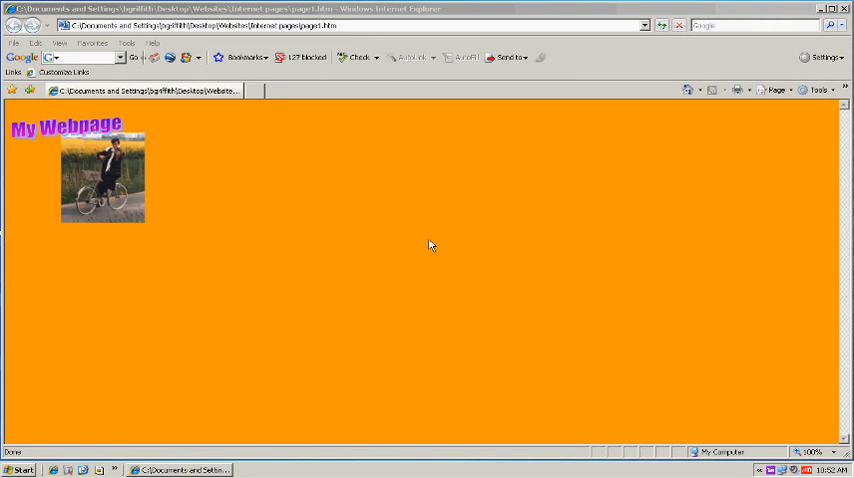
{"action": "mouse_move", "coordinate": [456, 242]}
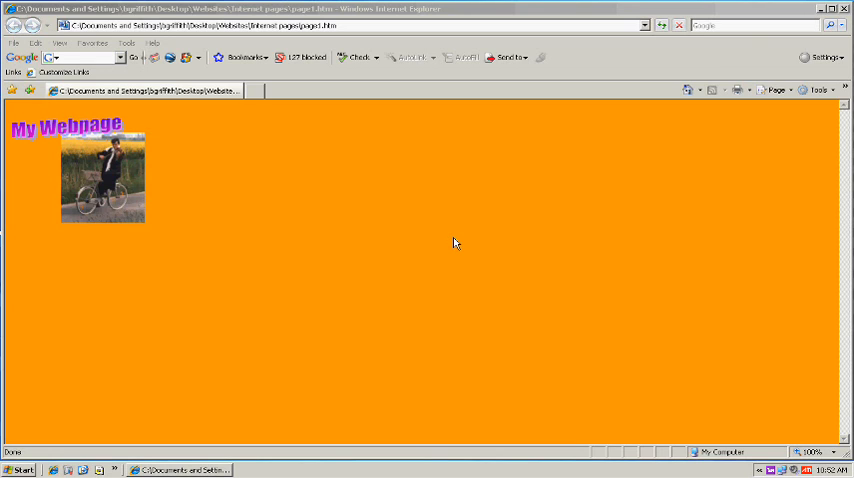
{"action": "mouse_move", "coordinate": [260, 120]}
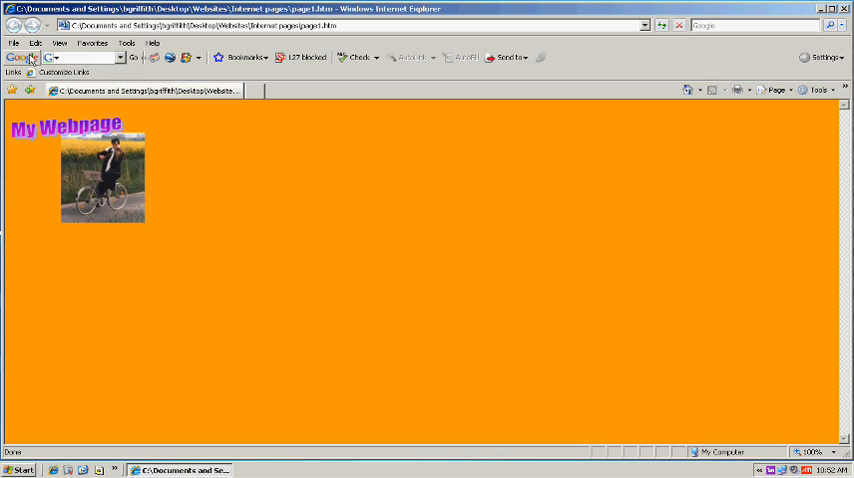
- Bring up Internet Explorer's File menu for the My Webpage page
{"action": "left_click", "coordinate": [14, 44]}
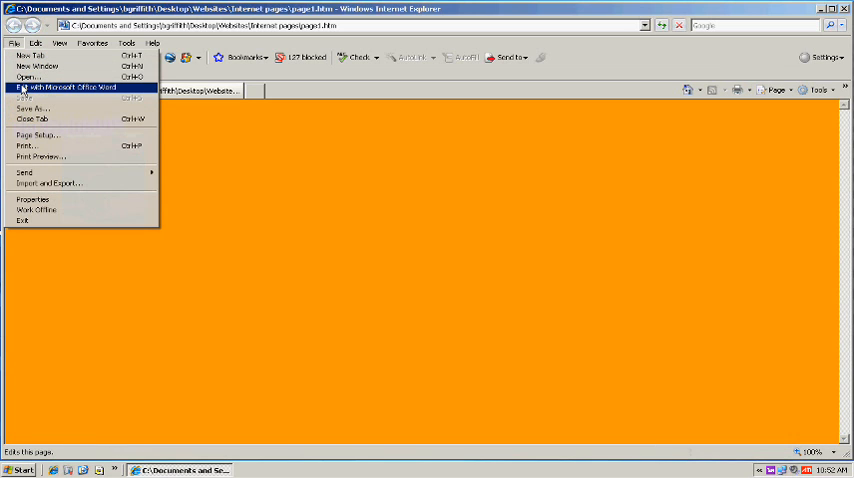
- Choose Edit with Microsoft Office Word so My Webpage opens in Word
{"action": "left_click", "coordinate": [76, 72]}
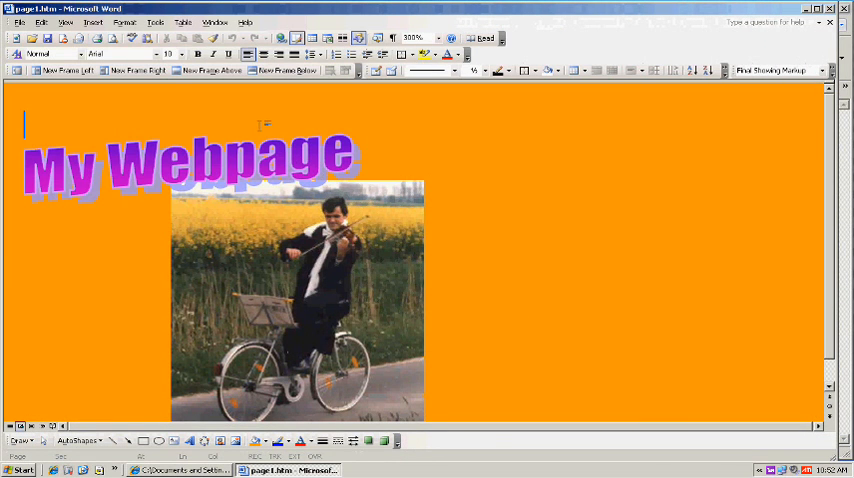
{"action": "mouse_move", "coordinate": [62, 70]}
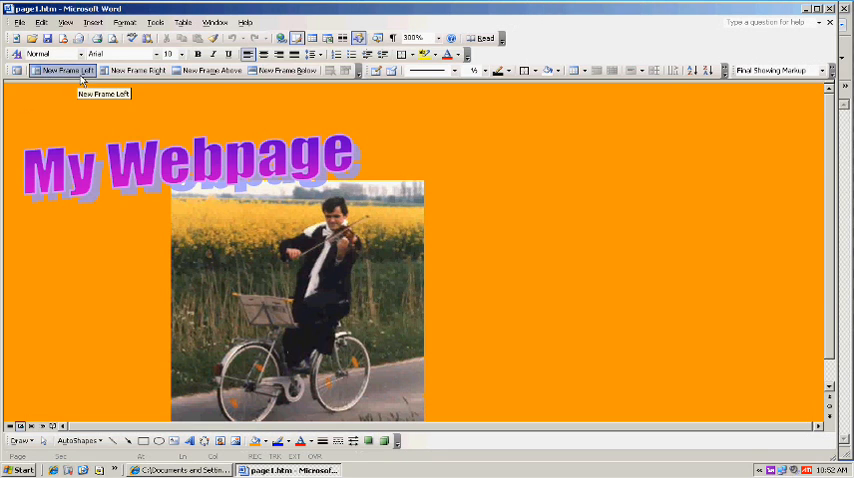
{"action": "mouse_move", "coordinate": [284, 70]}
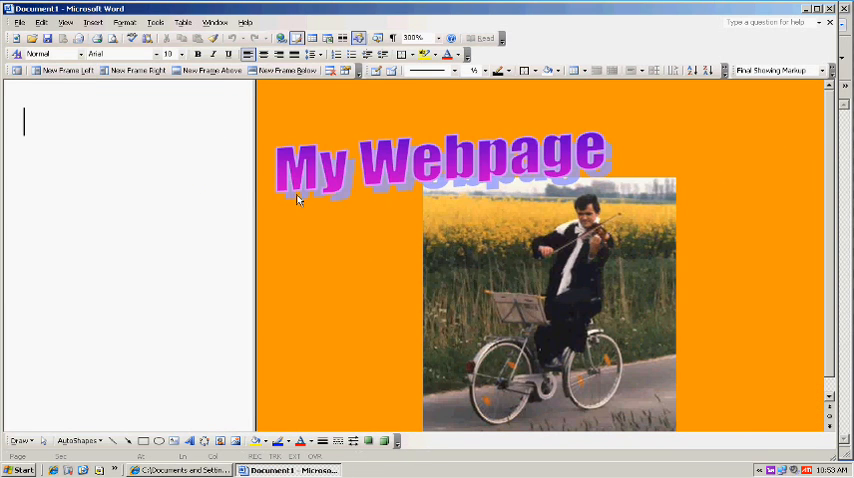
{"action": "mouse_move", "coordinate": [212, 188]}
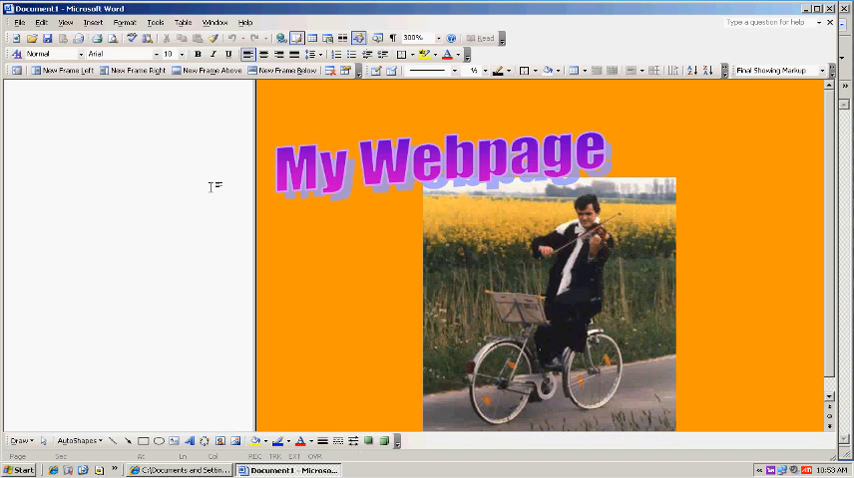
- Give the new left frame a black background via Format > Background
{"action": "left_click", "coordinate": [136, 24]}
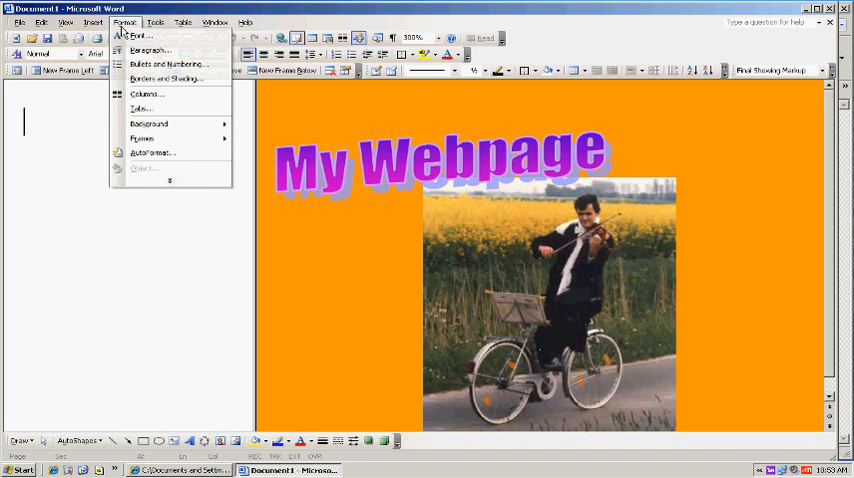
{"action": "left_click", "coordinate": [158, 124]}
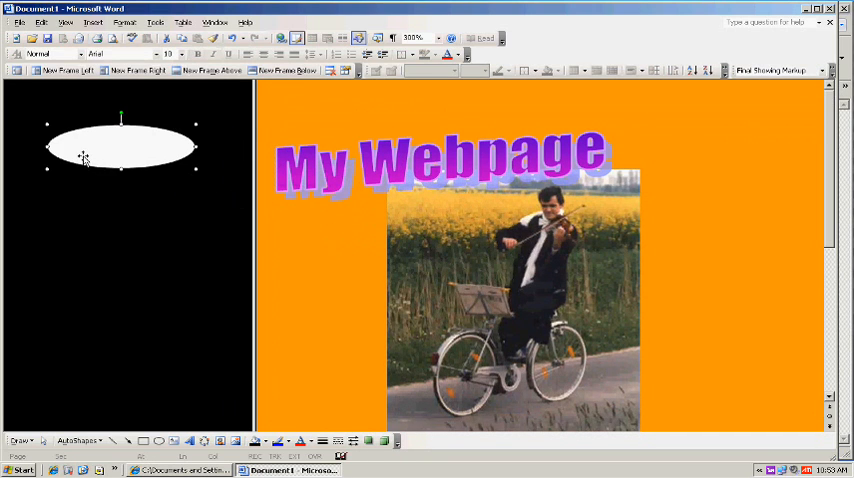
- Copy the white oval and paste two more, stacking three ovals down the frame
{"action": "right_click", "coordinate": [84, 156]}
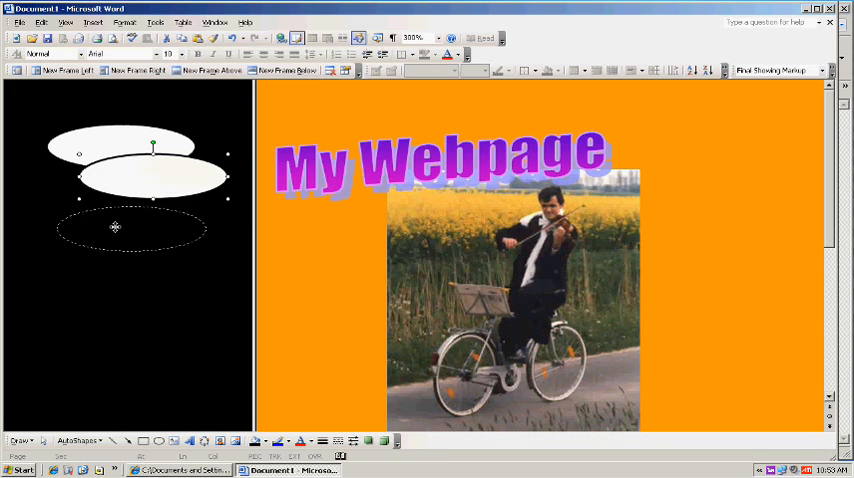
{"action": "right_click", "coordinate": [118, 228]}
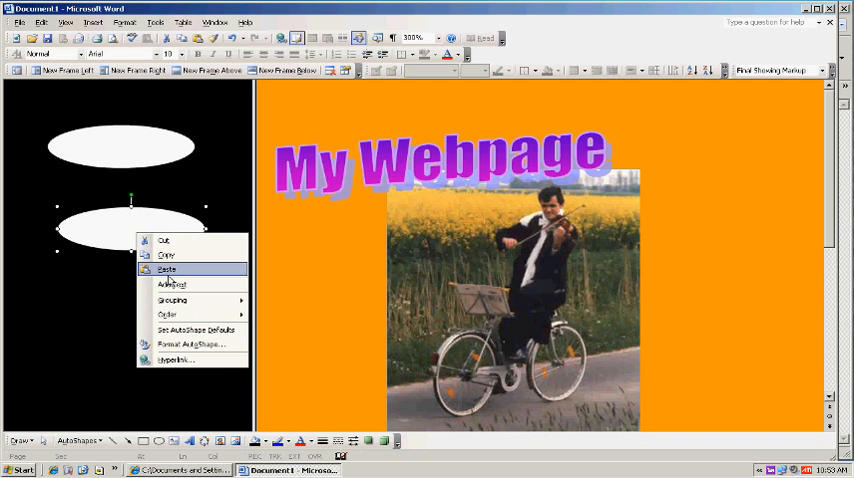
{"action": "left_click", "coordinate": [170, 272]}
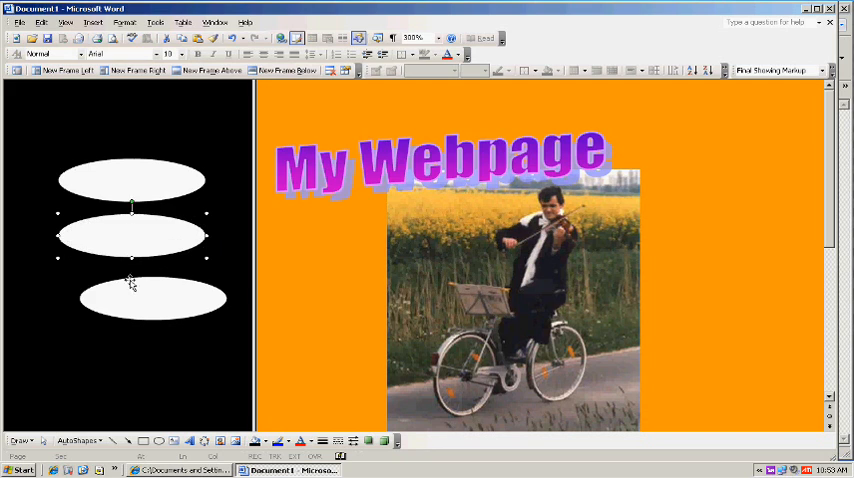
{"action": "left_click", "coordinate": [108, 300]}
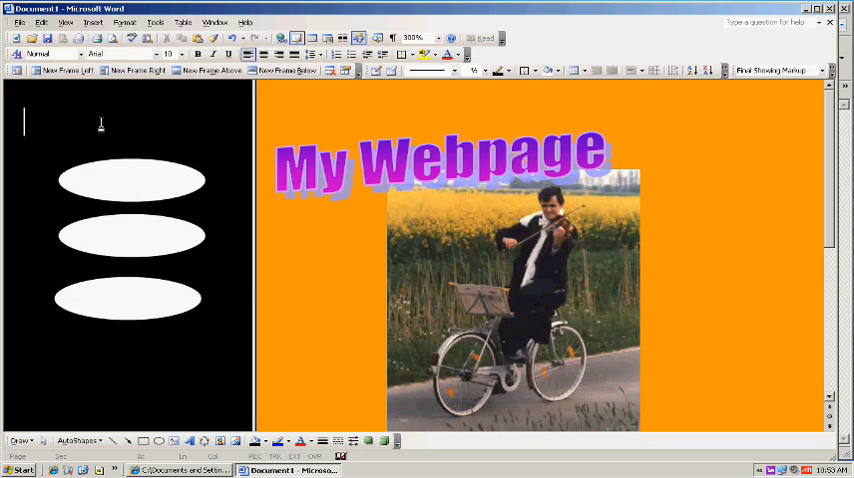
- Insert 3D orange WordArt reading 'Menu' into the left frame
{"action": "left_click", "coordinate": [98, 26]}
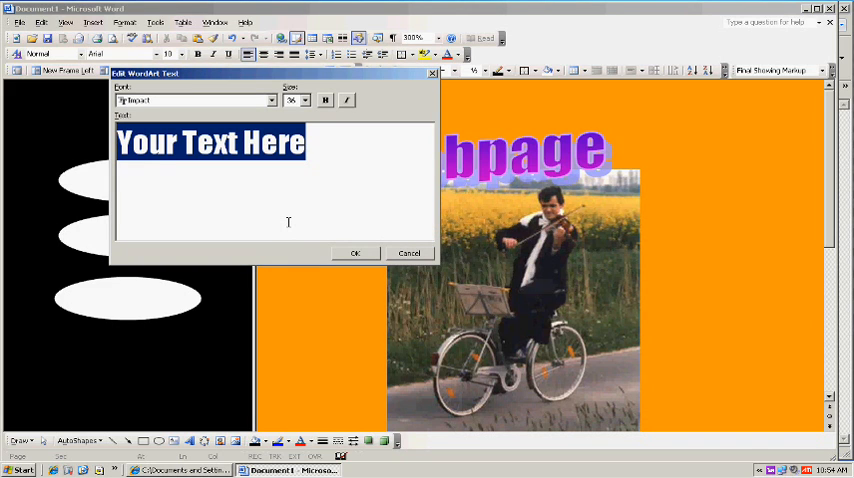
{"action": "type", "text": "Menu"}
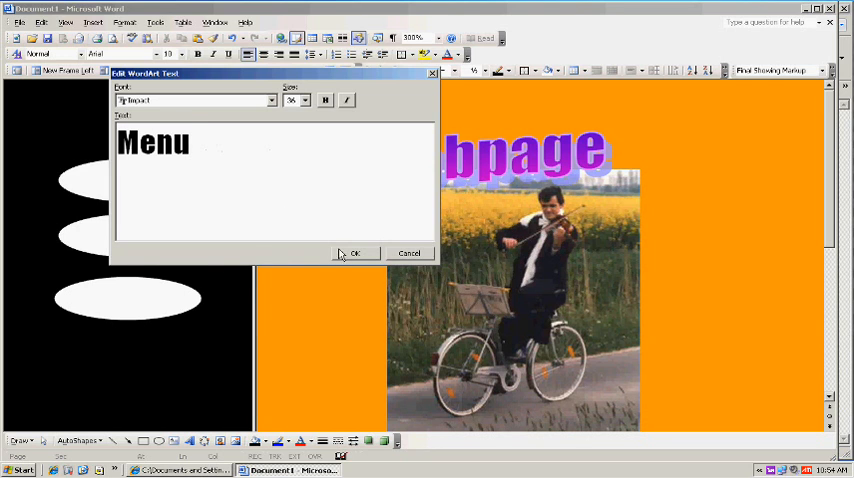
{"action": "left_click", "coordinate": [356, 252]}
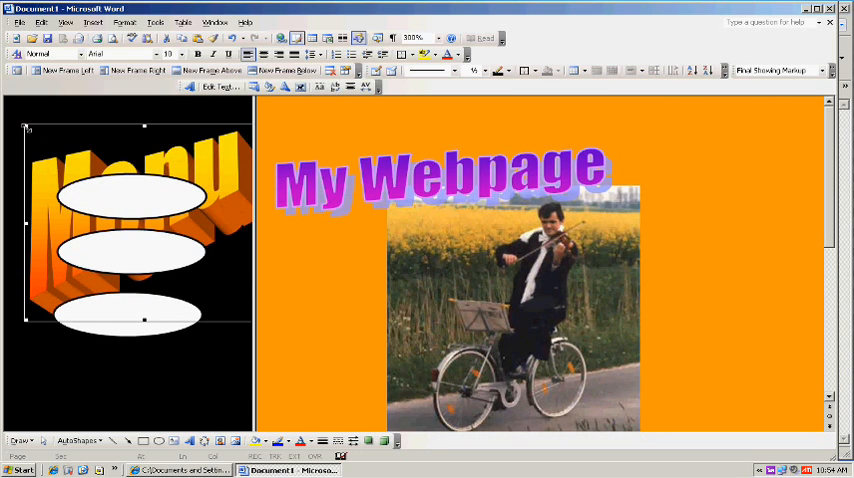
- Shrink the Menu WordArt, set its layout to In front of text, and move it above the ovals
{"action": "left_click", "coordinate": [120, 176]}
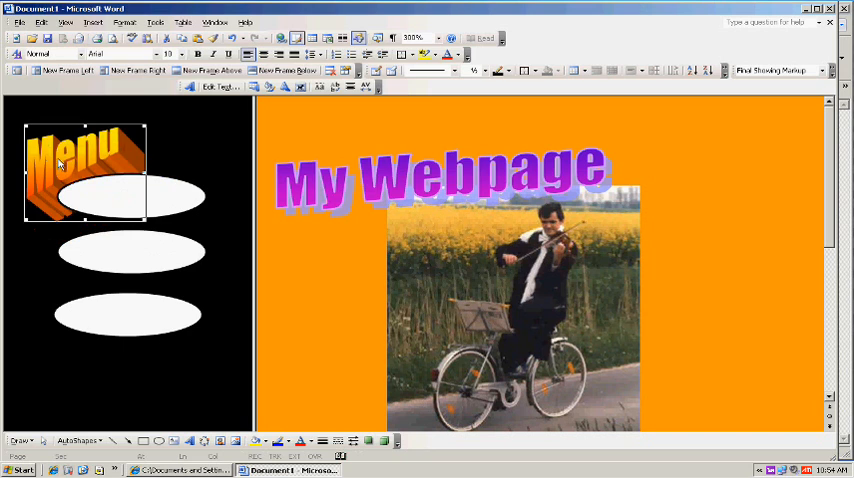
{"action": "right_click", "coordinate": [76, 164]}
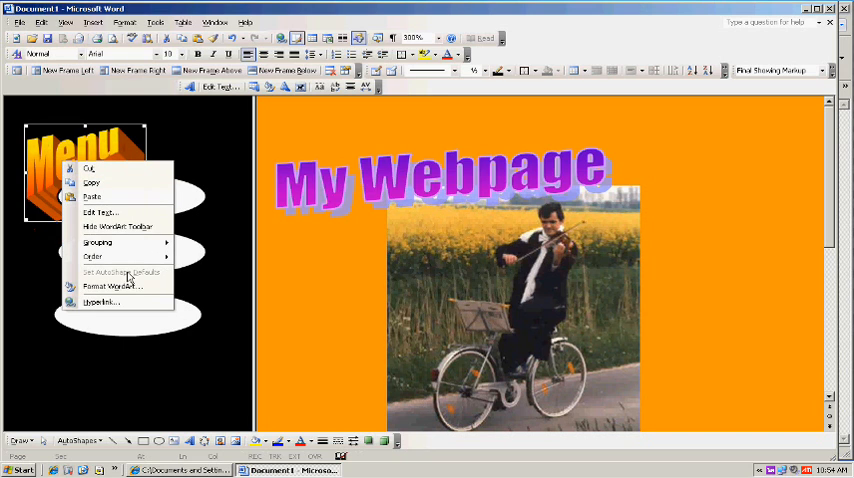
{"action": "left_click", "coordinate": [108, 288]}
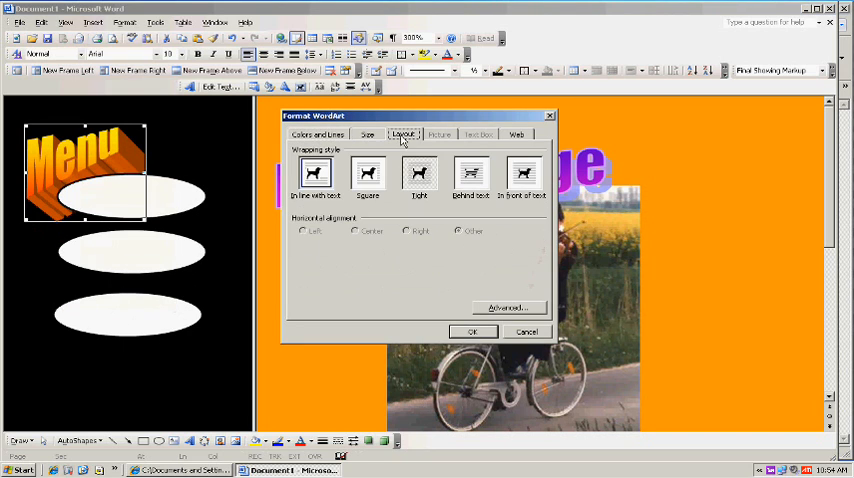
{"action": "left_click", "coordinate": [524, 176]}
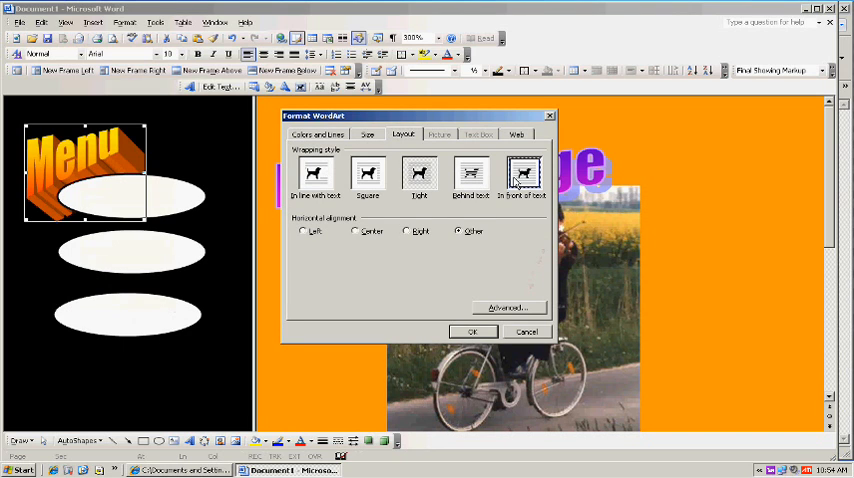
{"action": "left_click", "coordinate": [472, 332]}
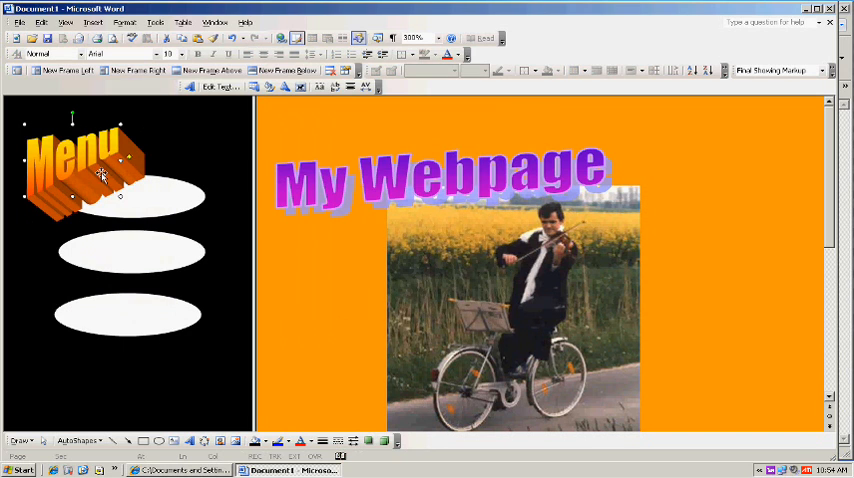
{"action": "left_click_drag", "start_coordinate": [84, 164], "coordinate": [130, 164]}
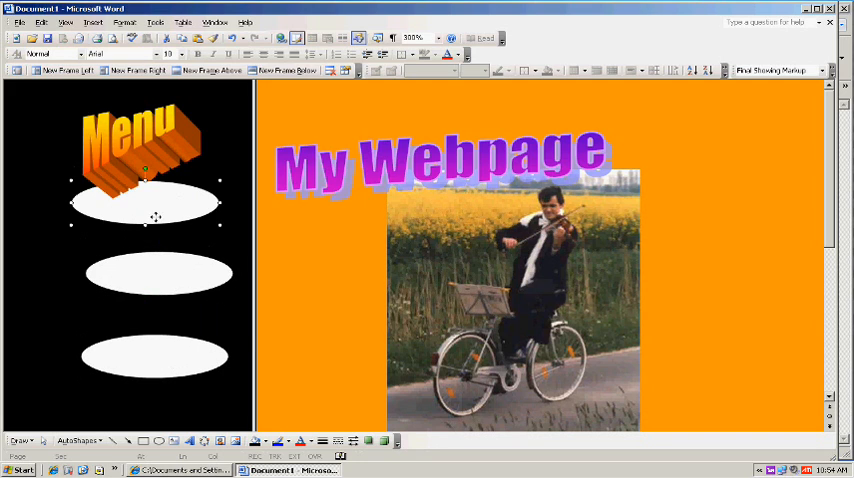
- Select the top, middle and bottom ovals together with Shift-click
{"action": "left_click", "coordinate": [158, 288]}
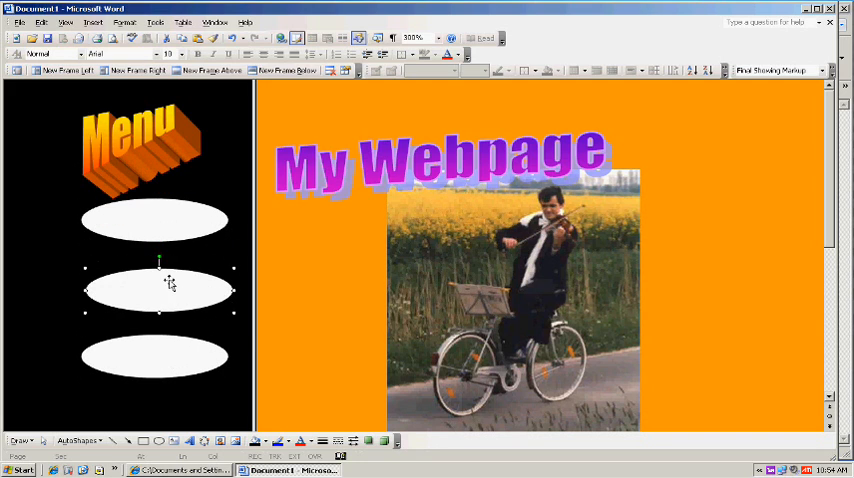
{"action": "left_click", "coordinate": [168, 354]}
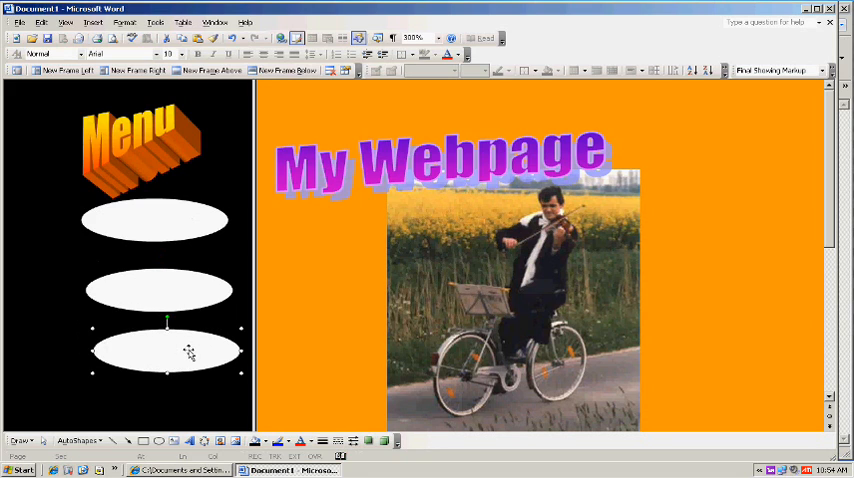
{"action": "left_click", "coordinate": [156, 222]}
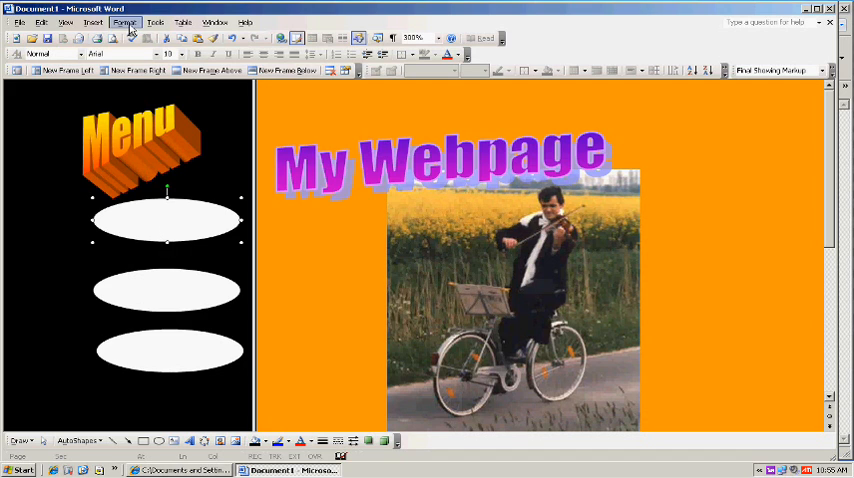
{"action": "left_click", "coordinate": [128, 22]}
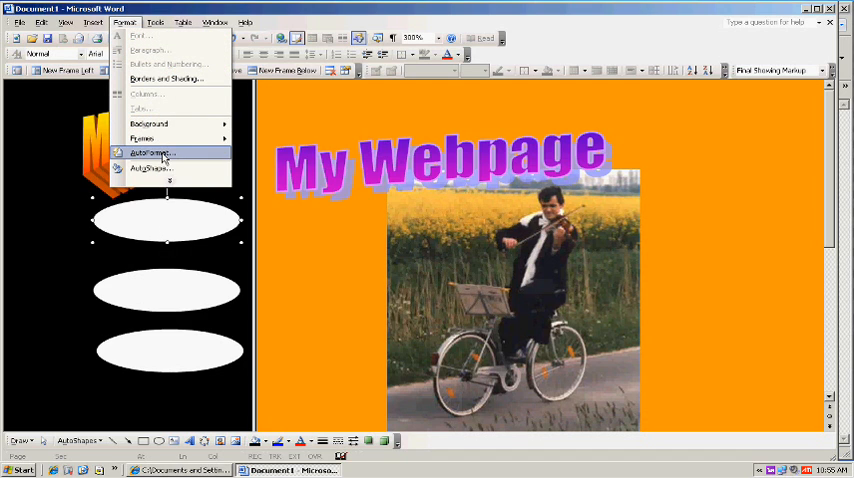
- Insert a new WordArt object reading 'Page 1' near Menu
{"action": "left_click", "coordinate": [92, 22]}
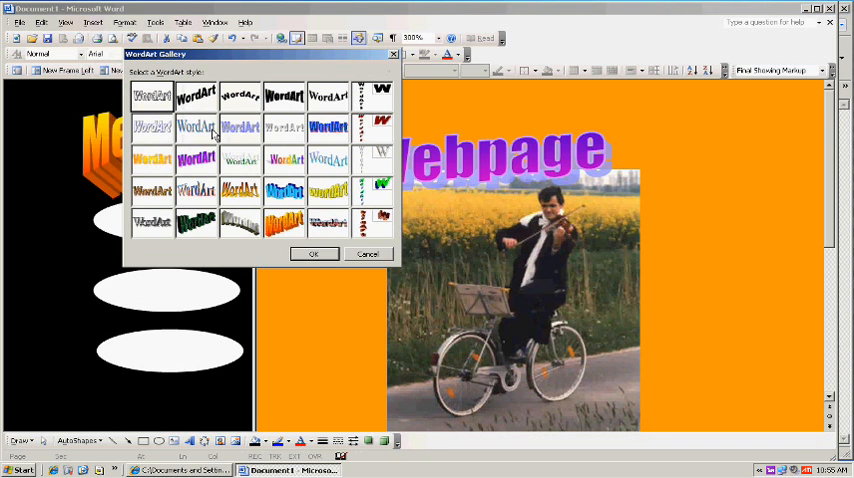
{"action": "mouse_move", "coordinate": [196, 178]}
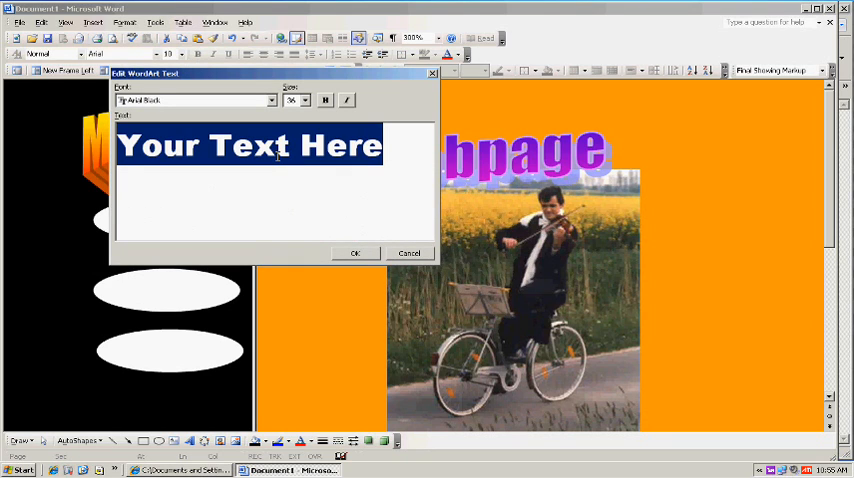
{"action": "type", "text": "Pa"}
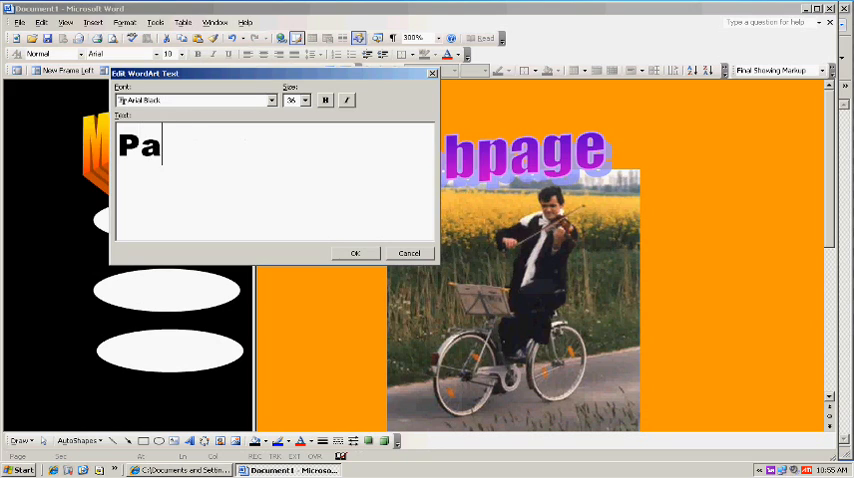
{"action": "type", "text": "ge 1"}
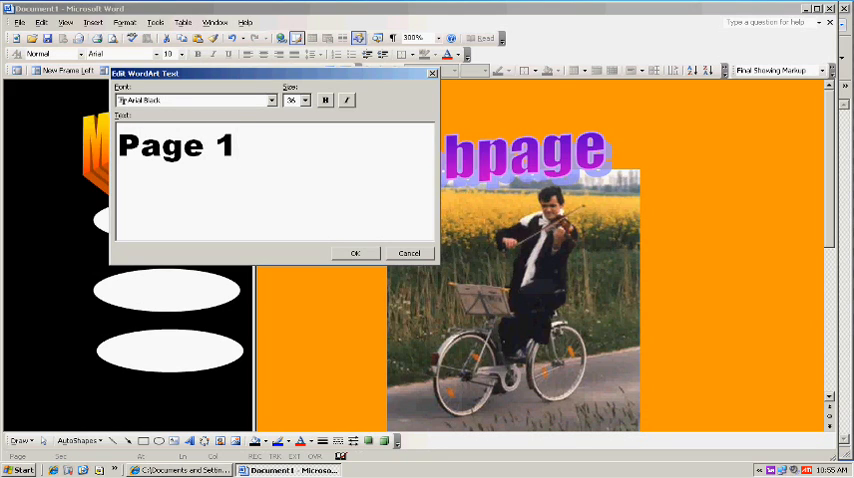
{"action": "left_click", "coordinate": [356, 252]}
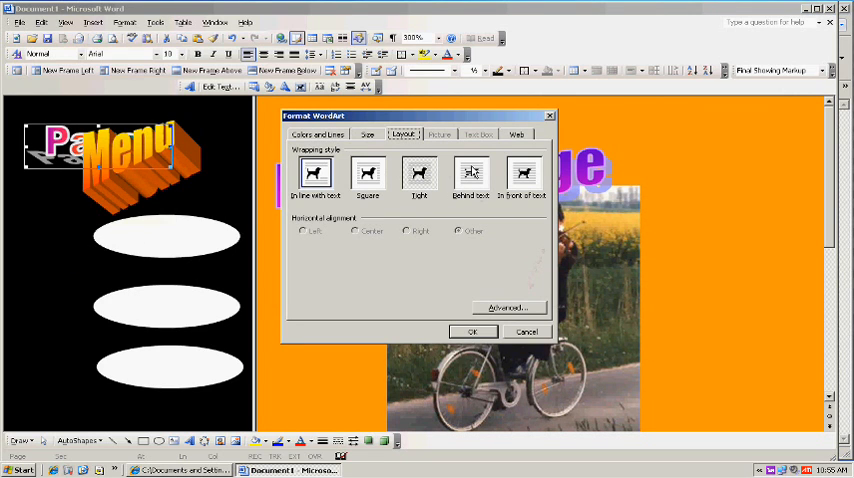
- Set the Page 1 WordArt to float In front of text over the top oval
{"action": "left_click", "coordinate": [474, 332]}
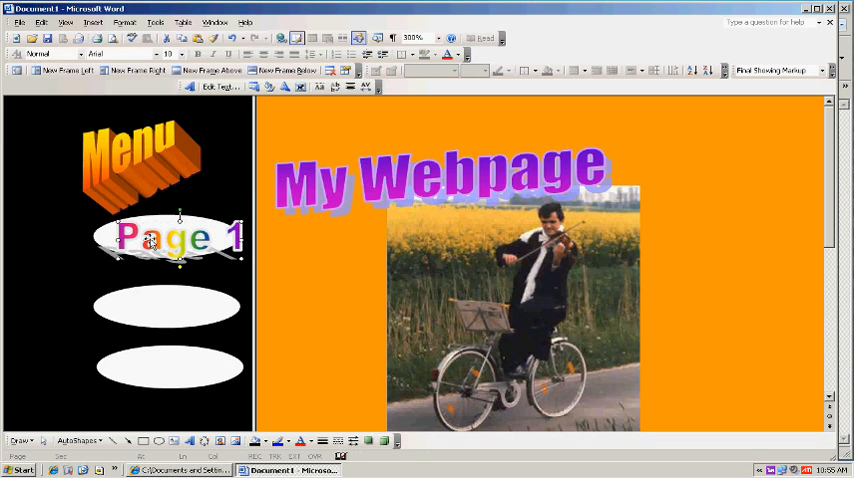
- Copy the Page 1 WordArt and paste copies onto the second and third ovals
{"action": "right_click", "coordinate": [164, 236]}
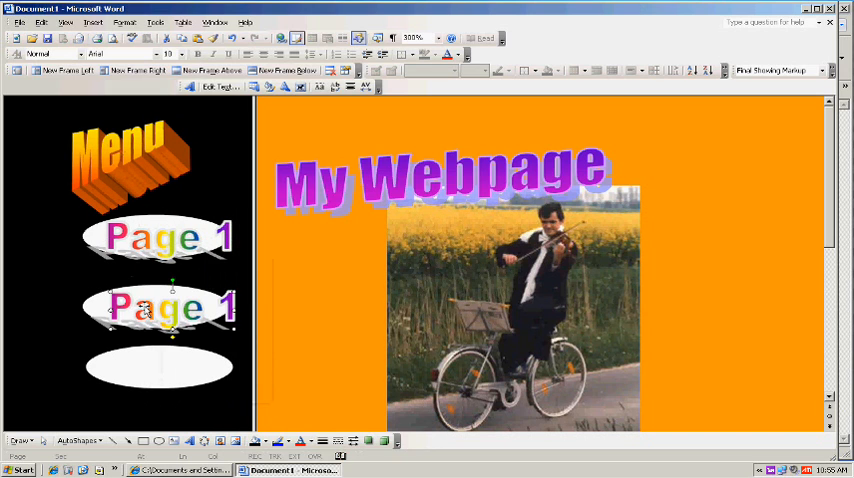
{"action": "right_click", "coordinate": [158, 308]}
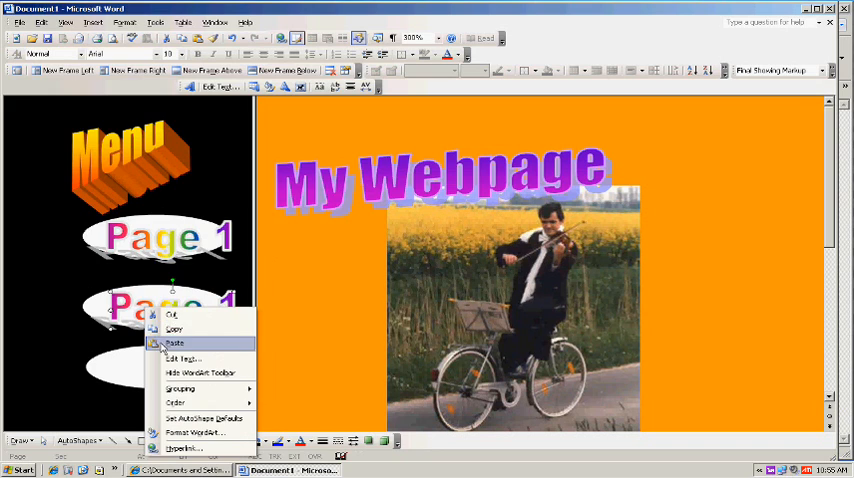
{"action": "left_click", "coordinate": [176, 344]}
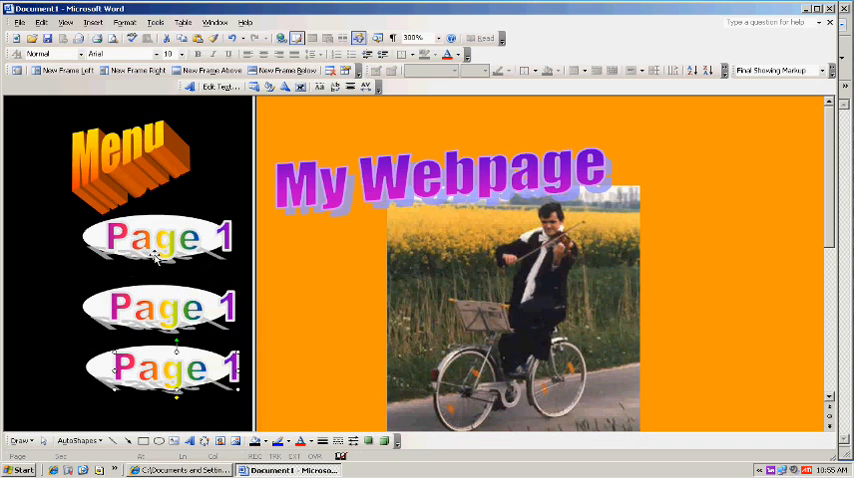
{"action": "mouse_move", "coordinate": [176, 312]}
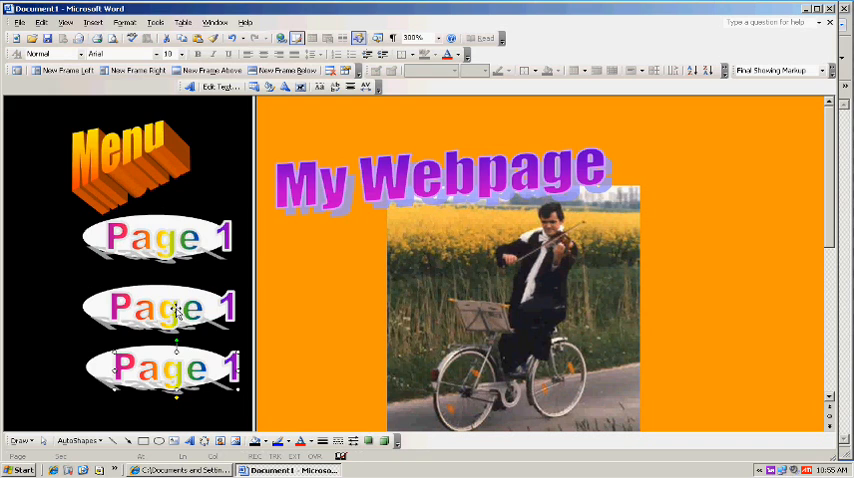
- Change the middle oval's WordArt text to 'Page 2' and the bottom one's to 'Page 3'
{"action": "double_click", "coordinate": [176, 308]}
{"action": "type", "text": "Page 2"}
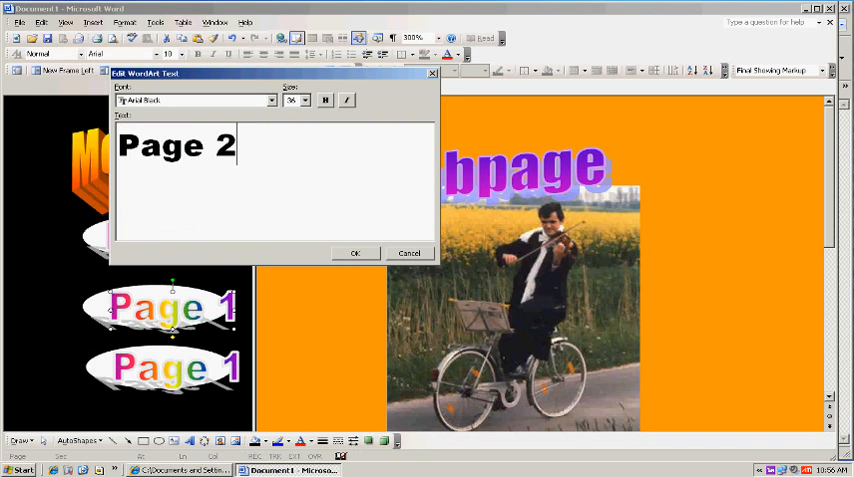
{"action": "left_click", "coordinate": [356, 252]}
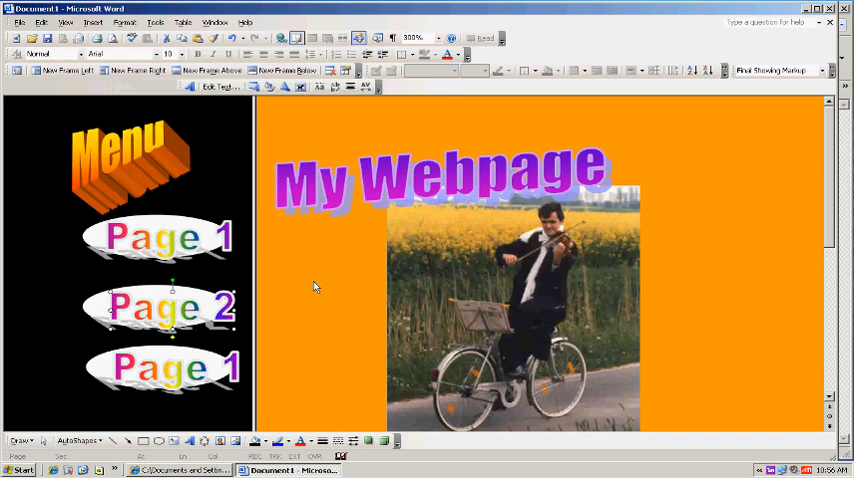
{"action": "double_click", "coordinate": [176, 236]}
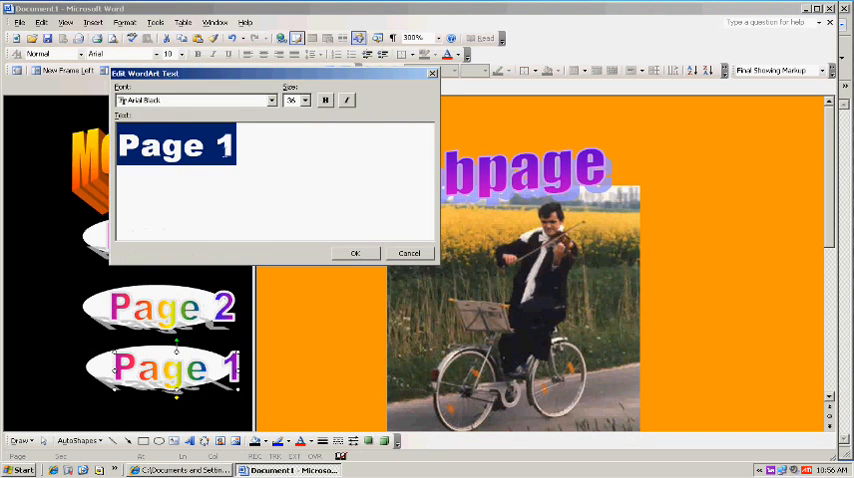
{"action": "key", "text": "BackSpace"}
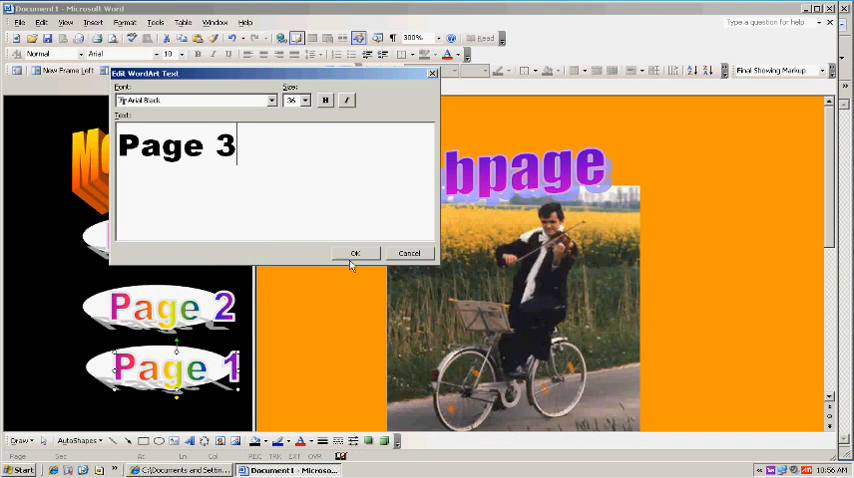
{"action": "left_click", "coordinate": [356, 252]}
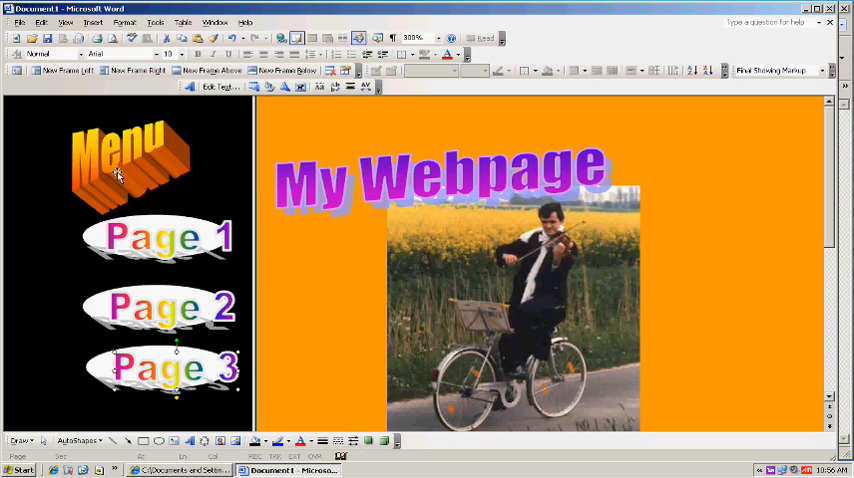
- Select the Menu WordArt to apply a different 3-D style to it
{"action": "left_click", "coordinate": [120, 164]}
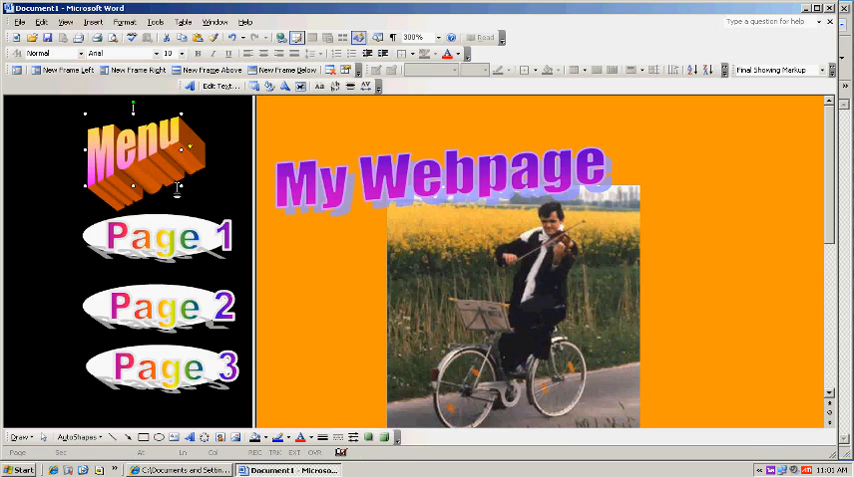
{"action": "mouse_move", "coordinate": [304, 262]}
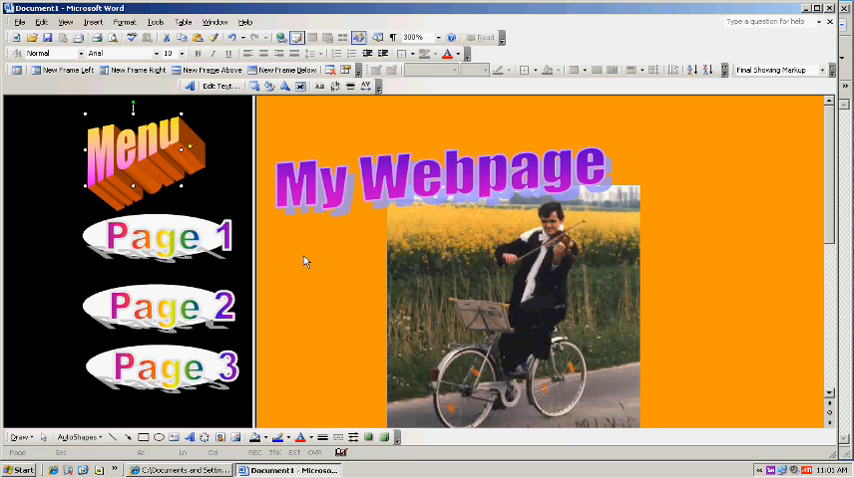
- Start Save as Web Page with file name 'index' and go to the Desktop location
{"action": "left_click", "coordinate": [16, 24]}
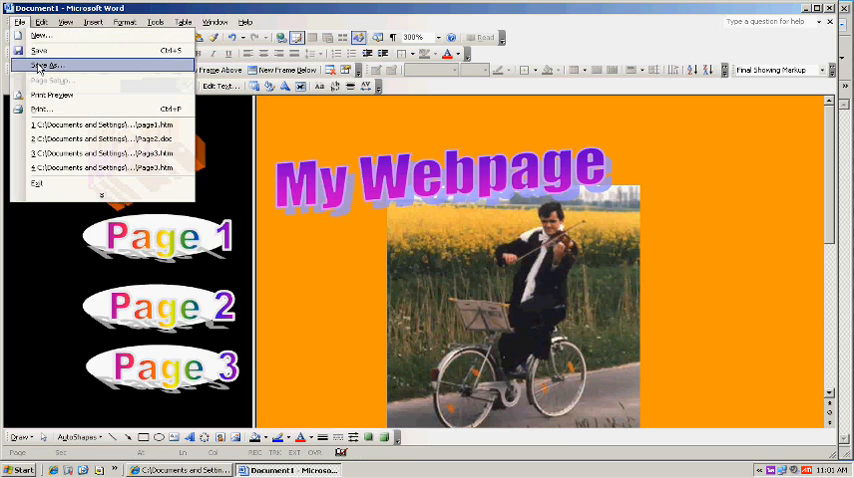
{"action": "left_click", "coordinate": [44, 66]}
{"action": "type", "text": "a"}
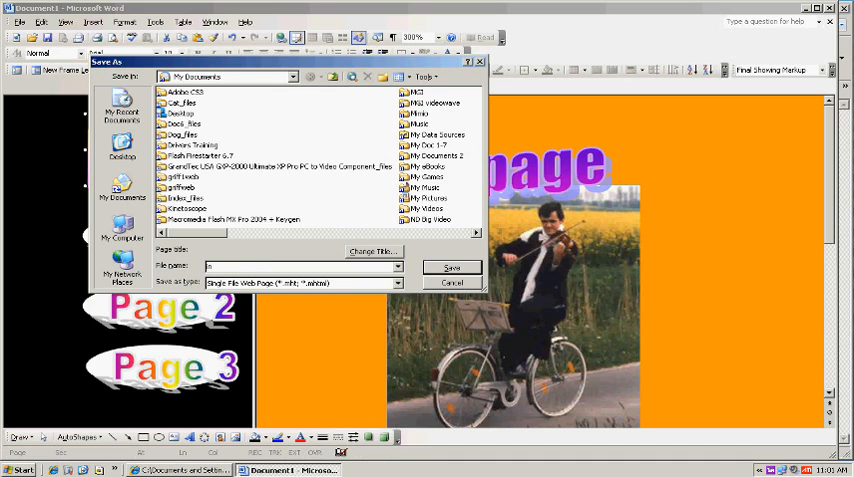
{"action": "type", "text": "index"}
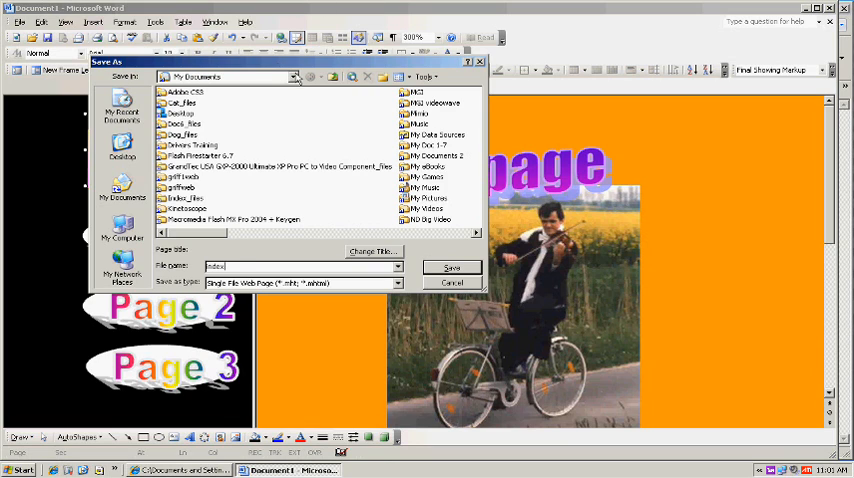
{"action": "left_click", "coordinate": [292, 76]}
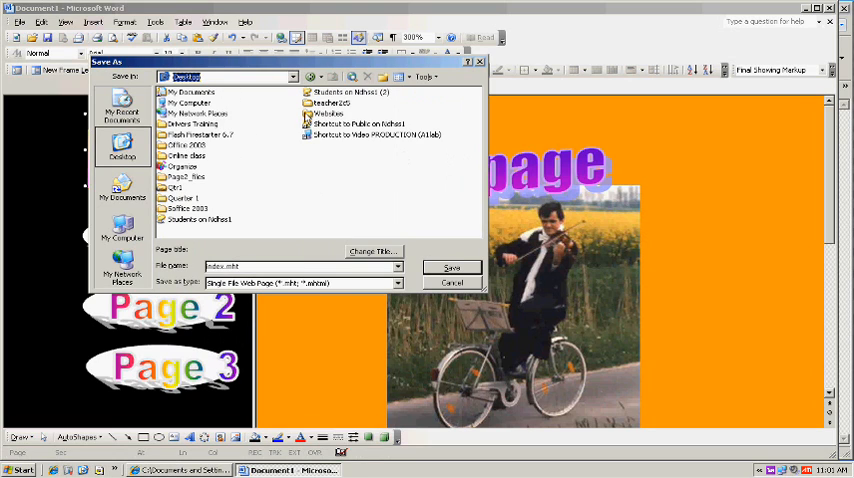
- Move into the Internet pages folder and set the file type to Web Page (*.htm; *.html)
{"action": "double_click", "coordinate": [332, 126]}
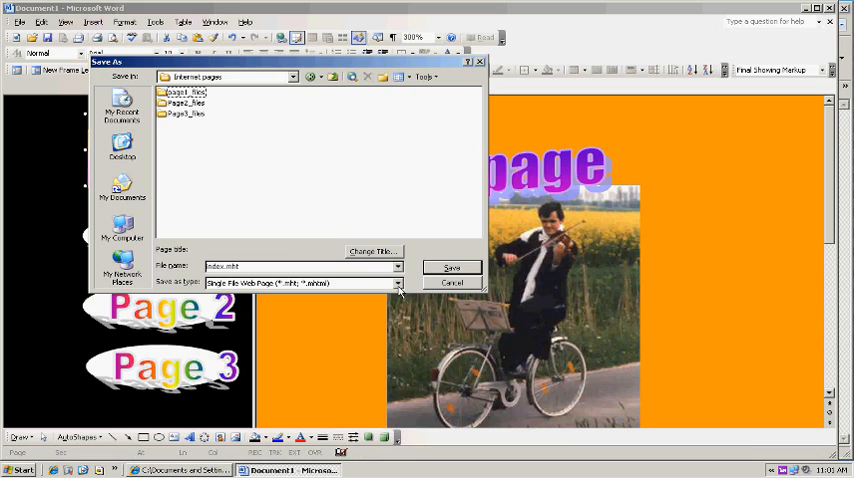
{"action": "left_click", "coordinate": [396, 282]}
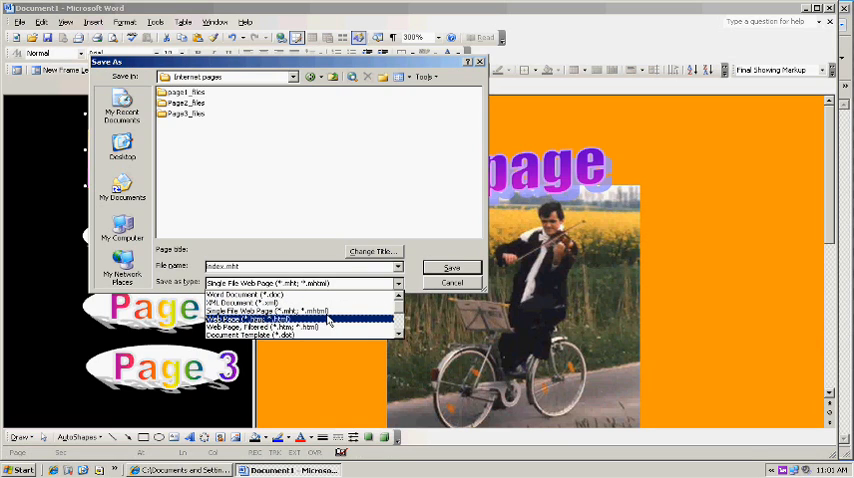
{"action": "mouse_move", "coordinate": [330, 320]}
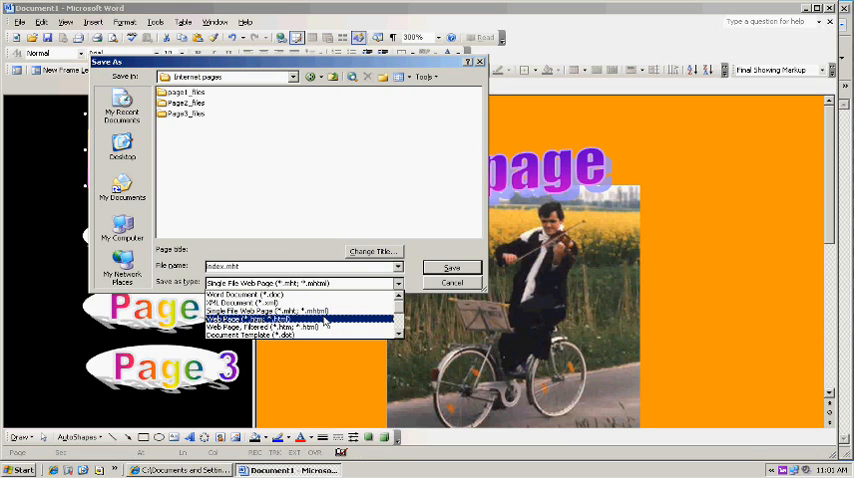
{"action": "left_click", "coordinate": [290, 320]}
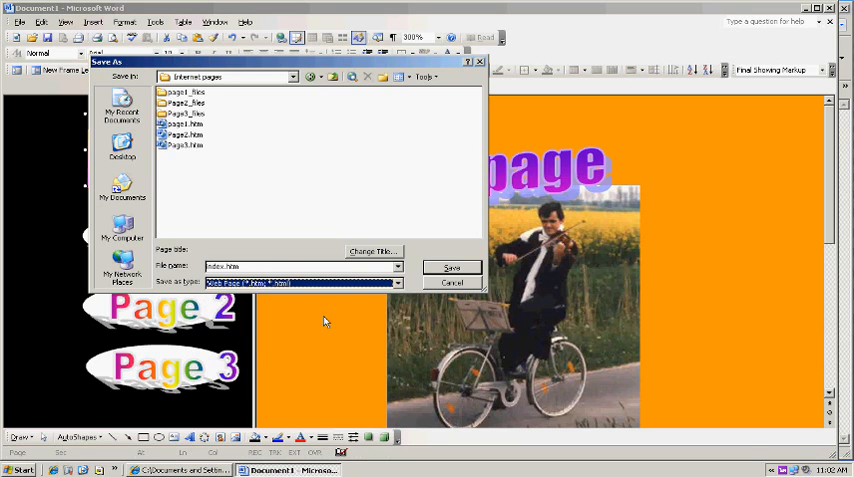